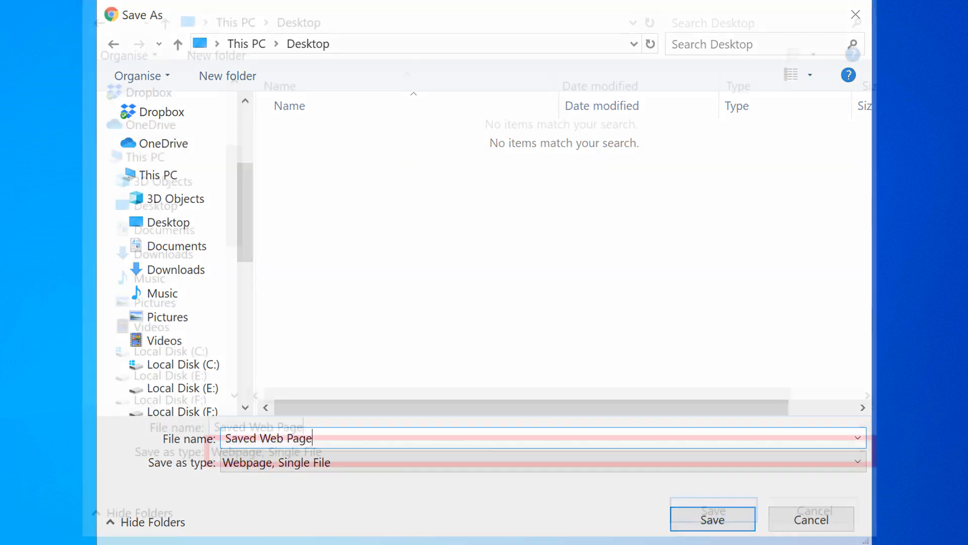
Dismiss the Save As preview and bring up the WhatIs MHTML file format article
left_click(712, 519)
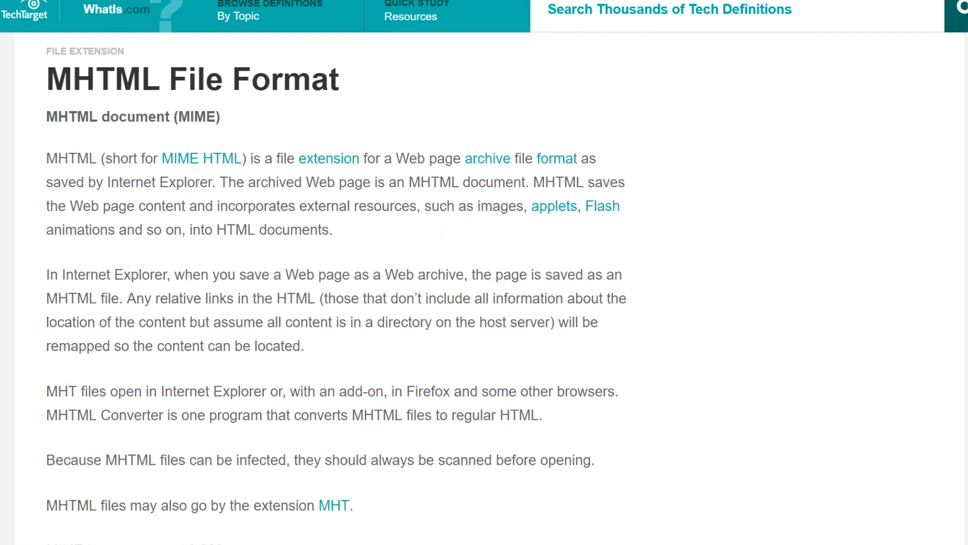
Scroll through the flags and Chrome Releases pages to reach the Star Wars Celebration article
scroll("down", 3)
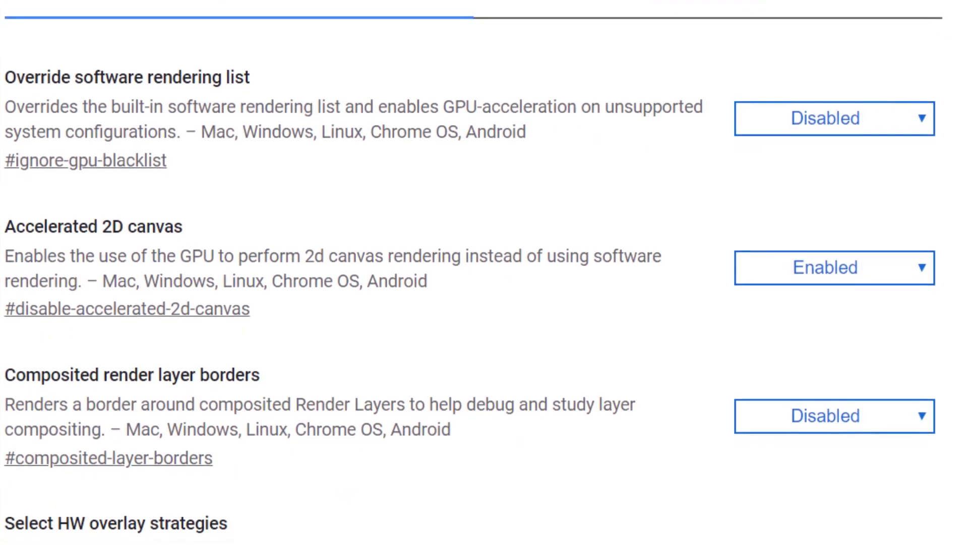
scroll("down", 3)
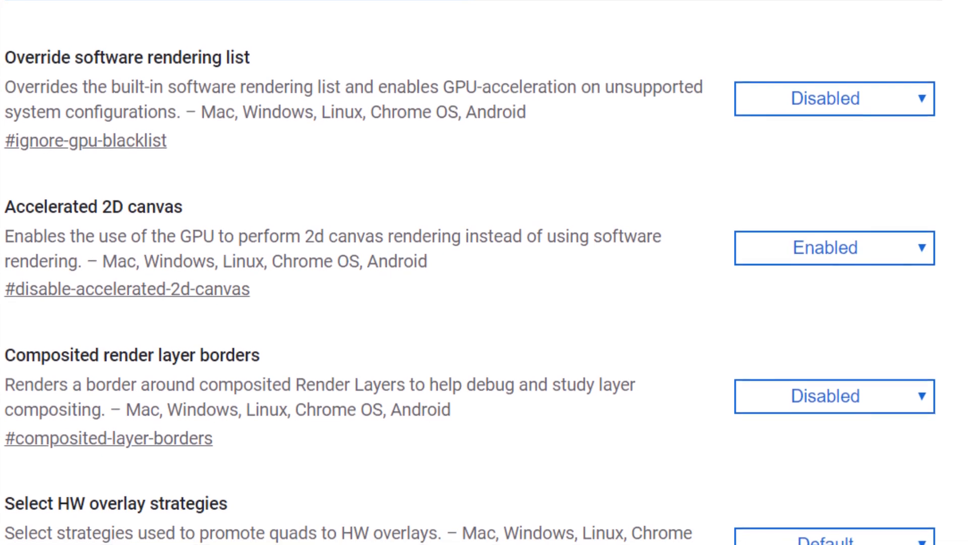
scroll("down", 3)
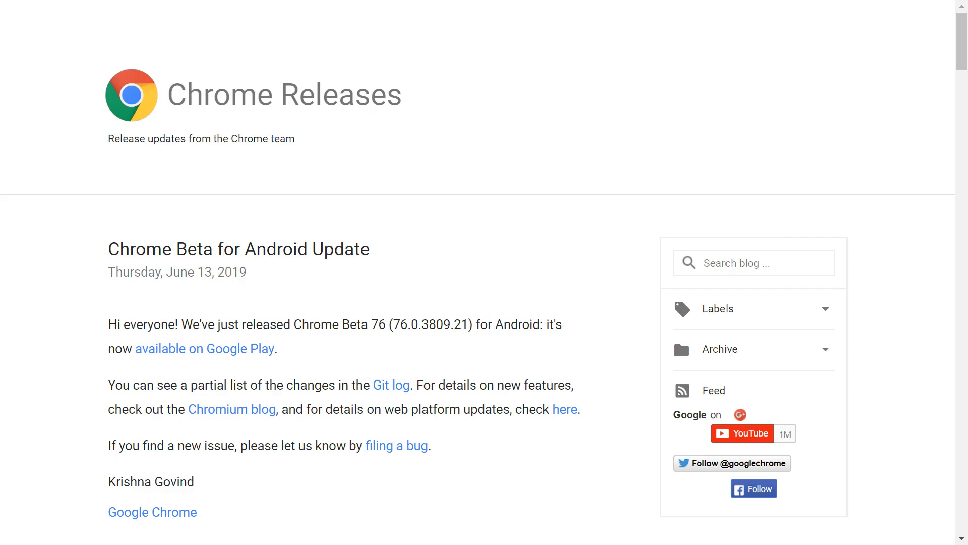
scroll("down", 3)
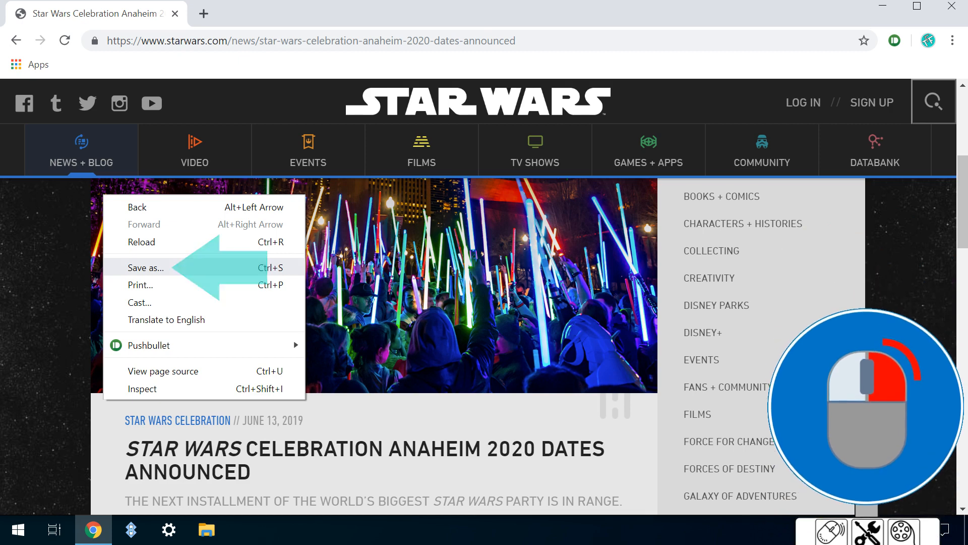
Save the article as 'Star Wars Celebration Anaheim 2020 Dates Announced', Webpage, Complete
left_click(144, 268)
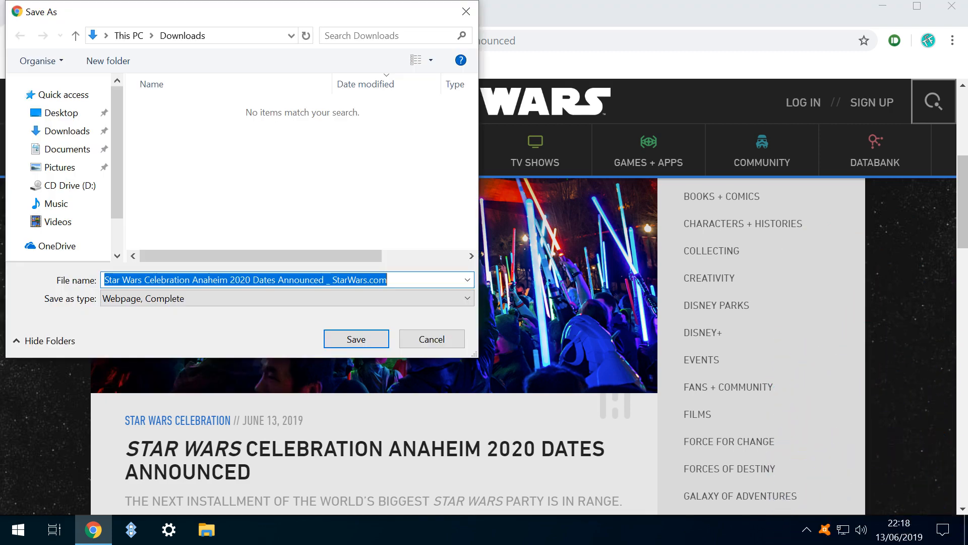
type("Star Wars Celebration Anaheim 2020 Dates Announced")
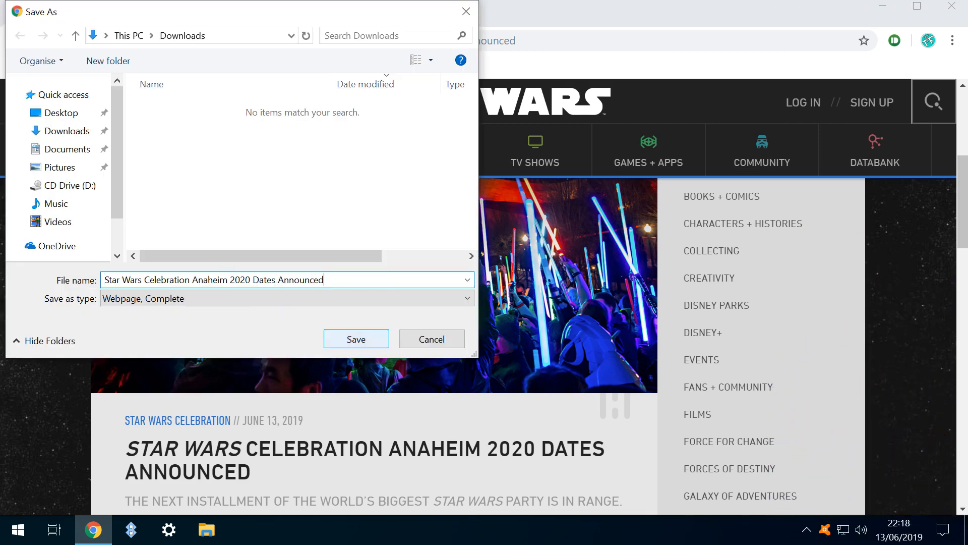
left_click(356, 339)
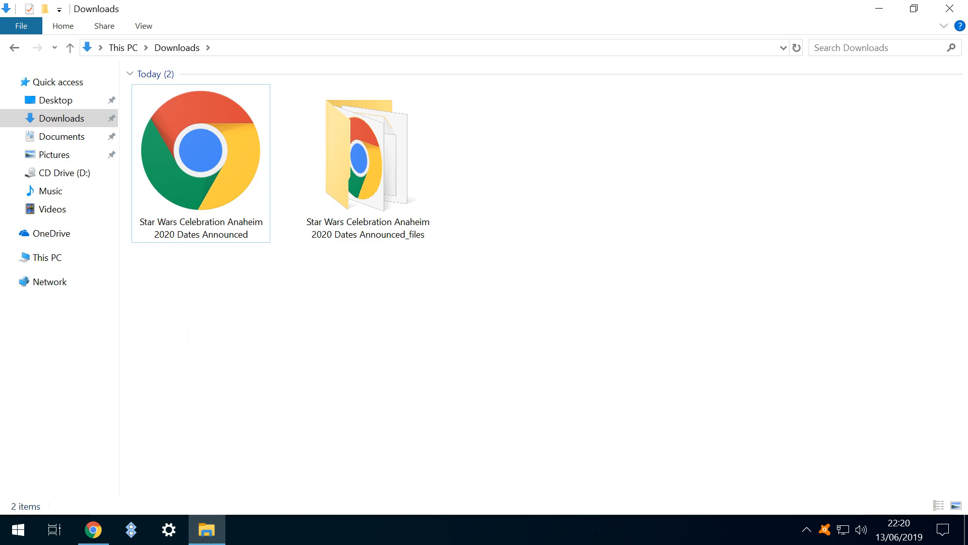
left_click(286, 298)
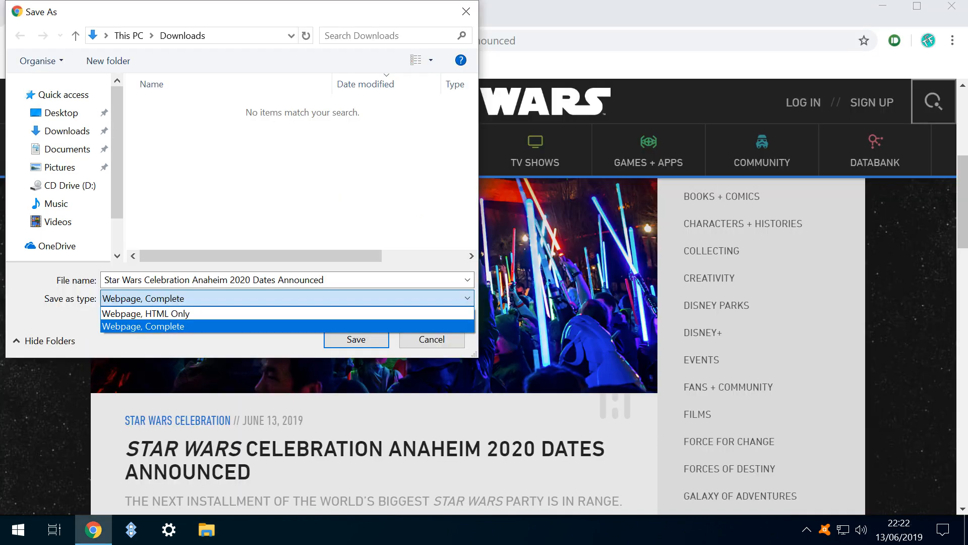
Check the save formats, choosing Webpage, HTML Only, then cancel and go to chrome://flags
left_click(146, 313)
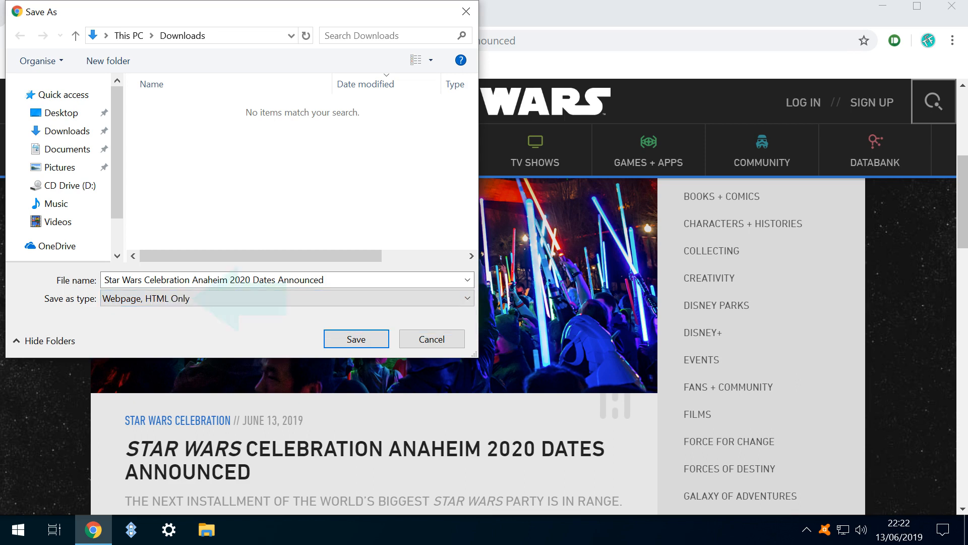
left_click(356, 339)
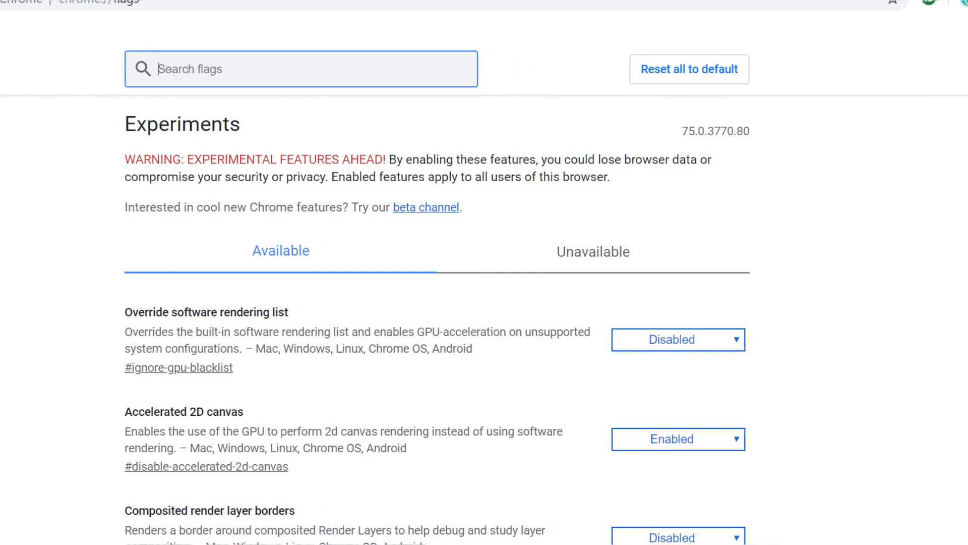
Search the flags for 'mht', then close Chrome
type("mht")
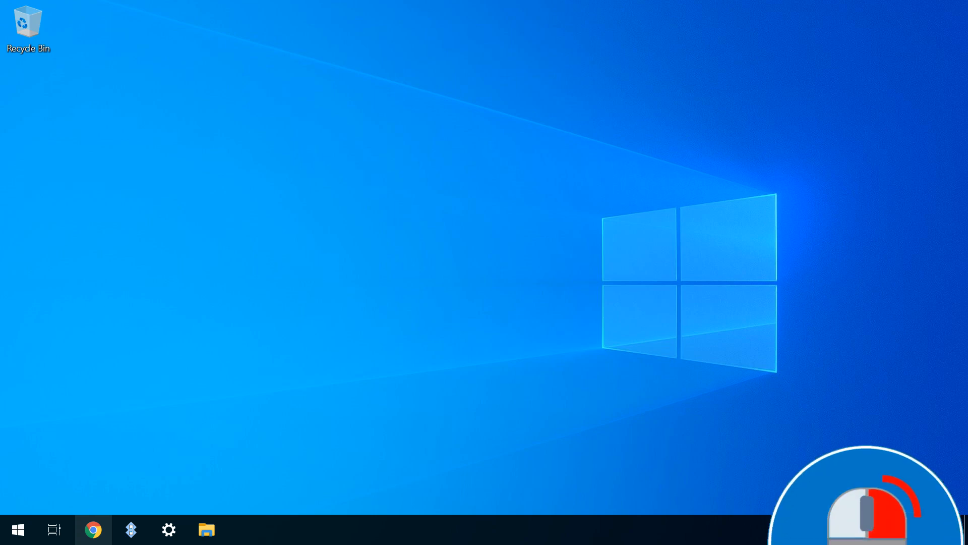
Open Properties for the Google Chrome shortcut from the taskbar jump list
right_click(93, 529)
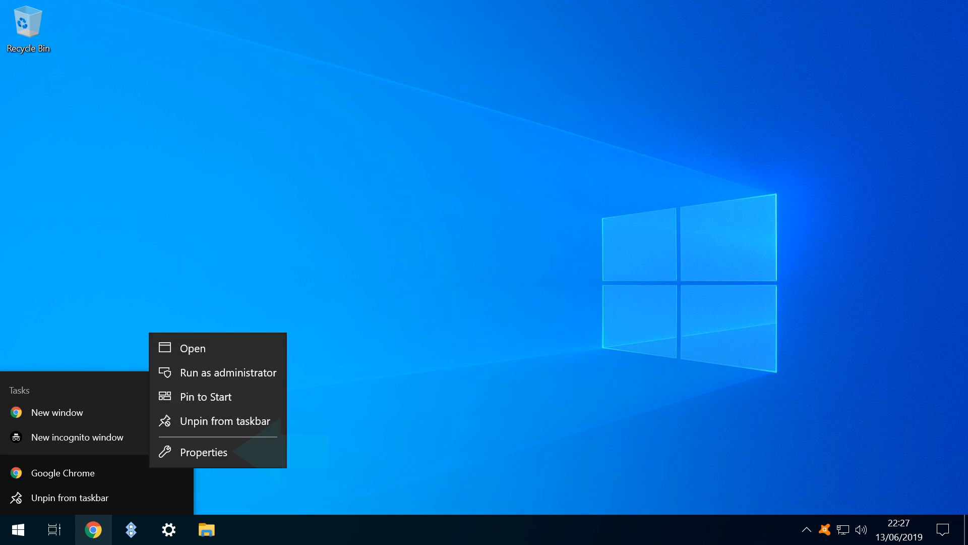
left_click(203, 451)
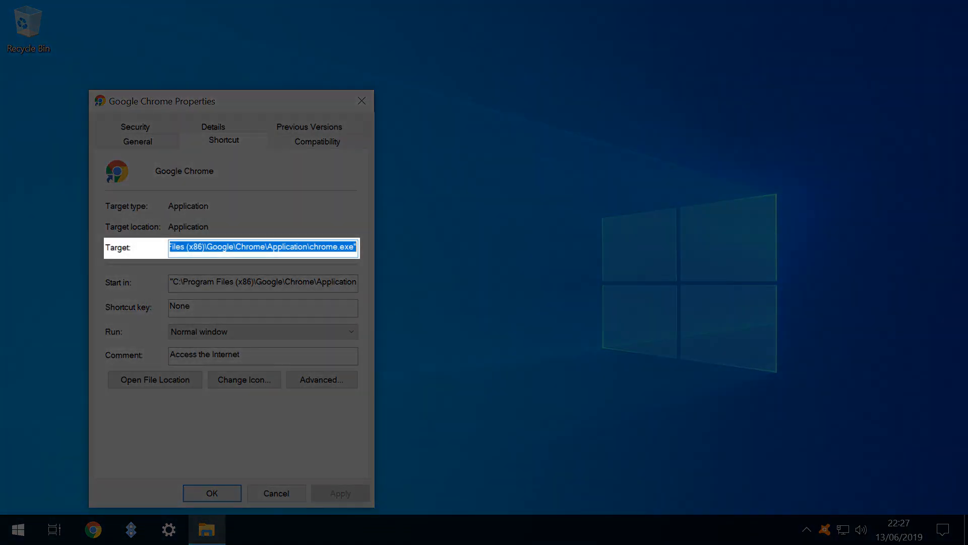
Append --save-page-as-mhtml to the shortcut Target and relaunch Chrome from the taskbar
type("--save-page-as-mhtml")
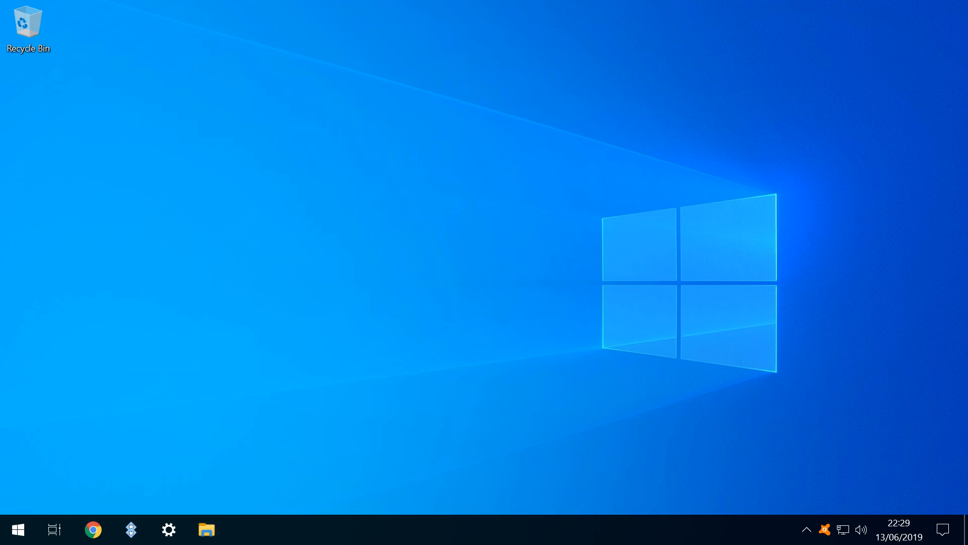
left_click(93, 529)
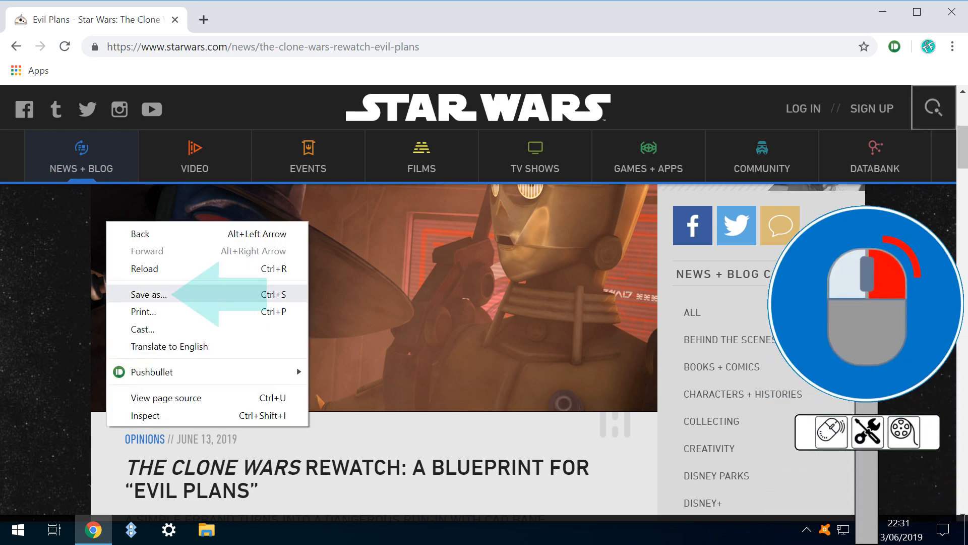
Save the article as Webpage, Single File and show it in the Downloads folder
left_click(152, 294)
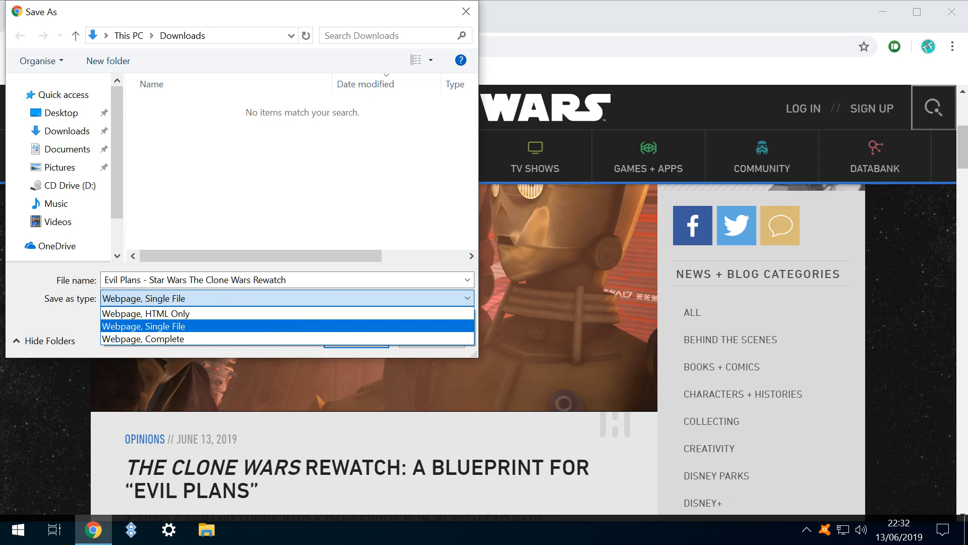
left_click(356, 344)
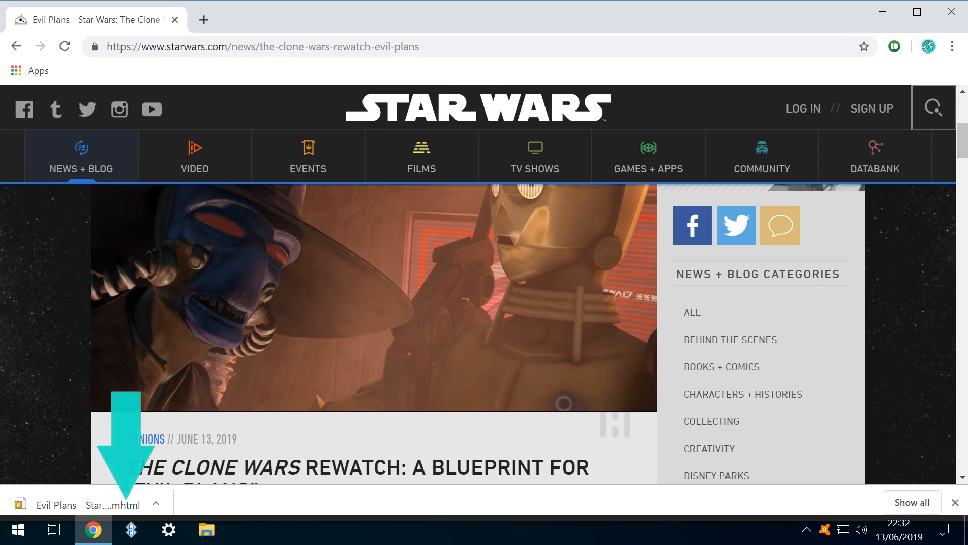
left_click(206, 529)
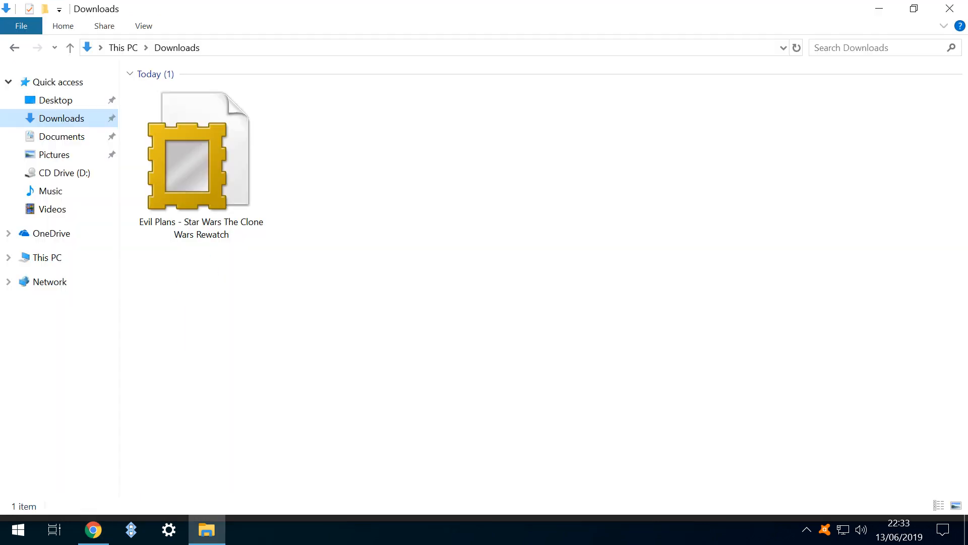